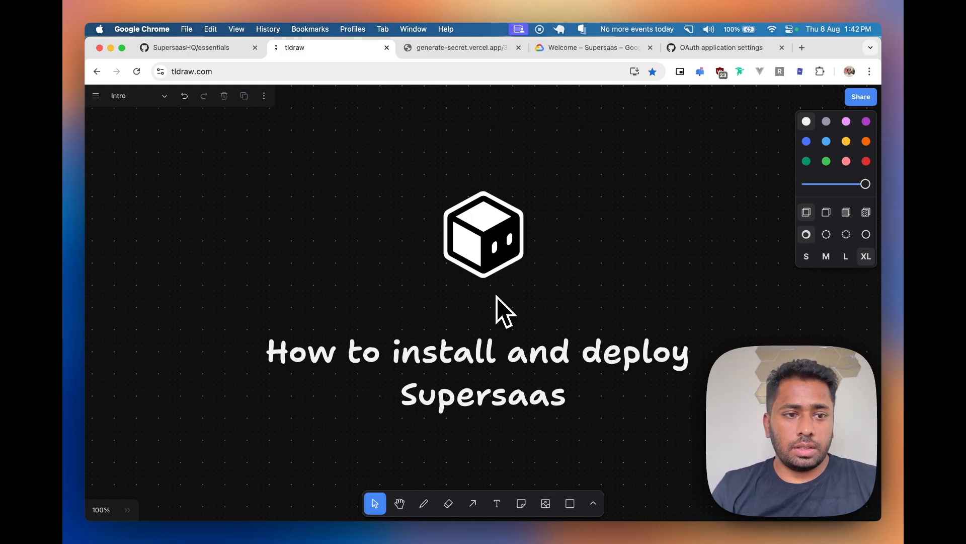
# - Show the Pages list from the Intro title page
pyautogui.click(164, 95)
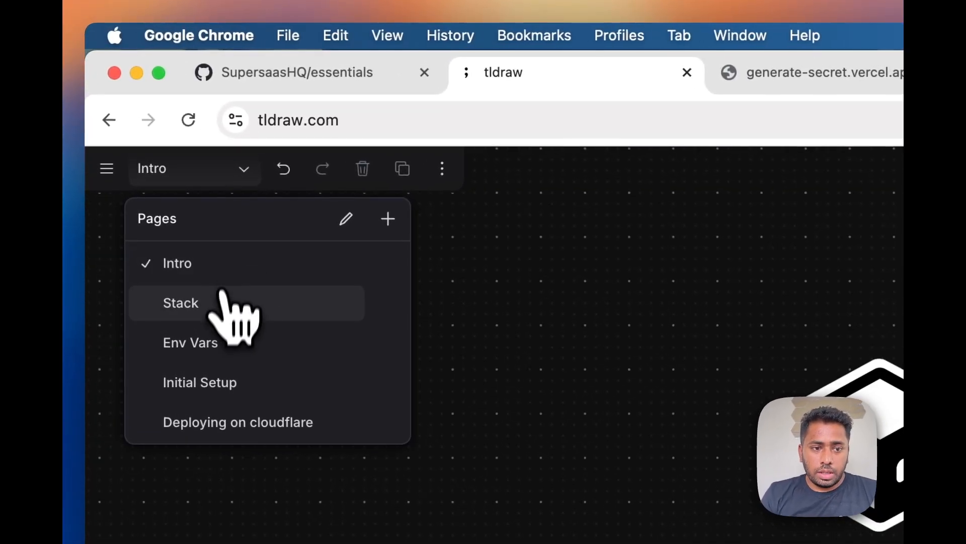
# - Switch to the Stack page (Turso, Stripe, Resend, Cloudflare), then to the Env Vars page
pyautogui.click(180, 303)
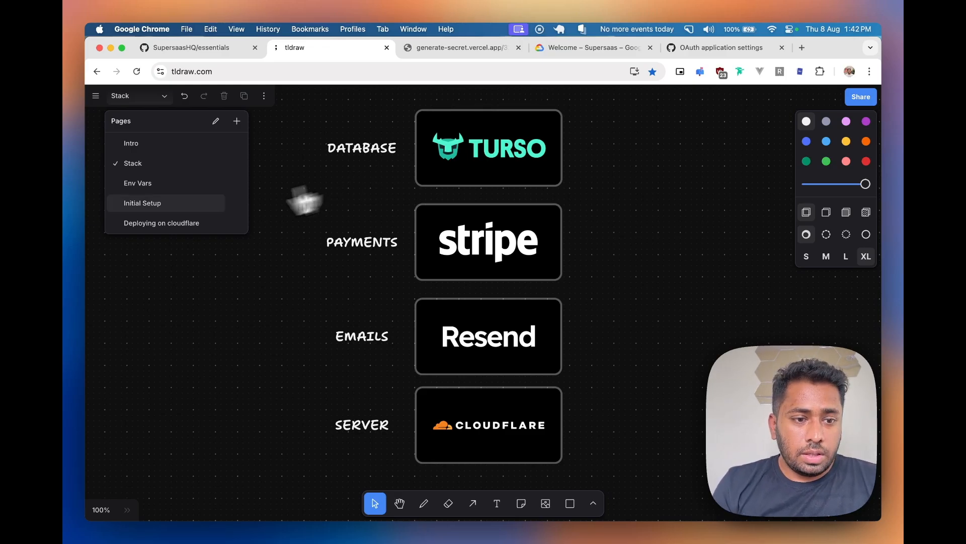
pyautogui.click(138, 183)
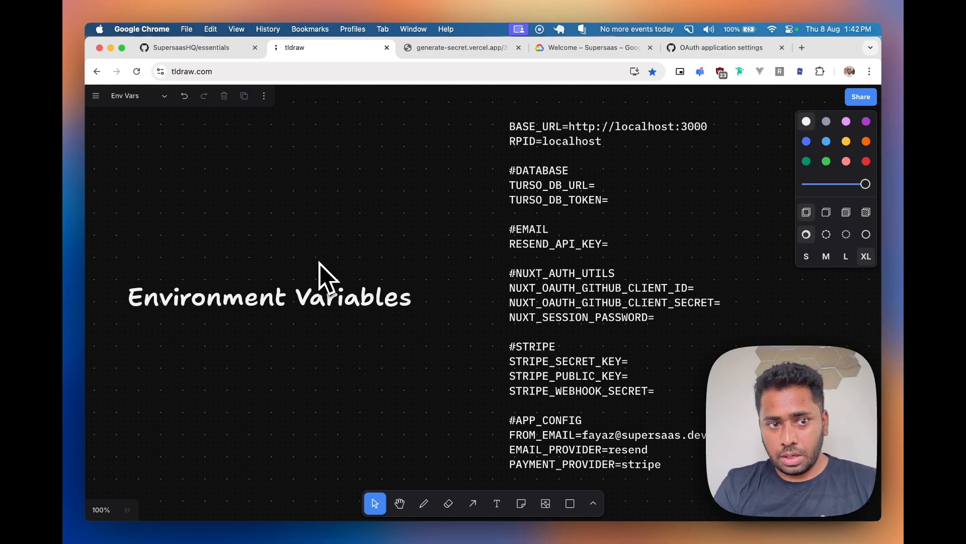
# - Show the Pages list again from the Env Vars page
pyautogui.click(145, 96)
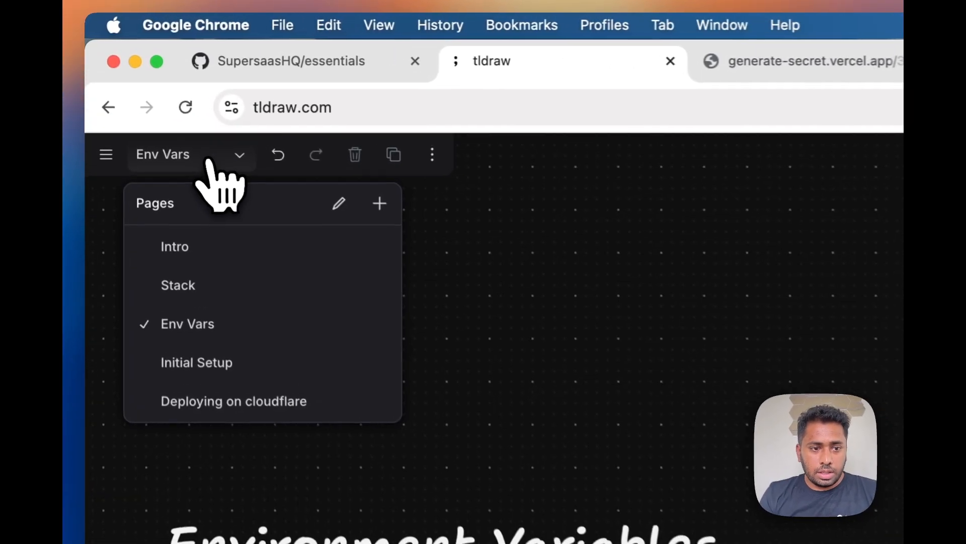